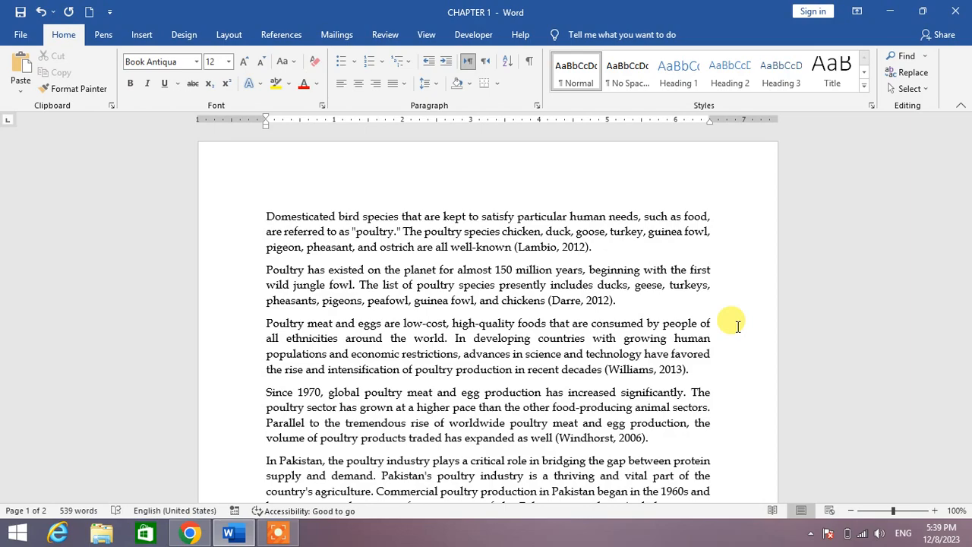
Open the Quick Access Toolbar customization page via More Commands.
scroll("down", 3)
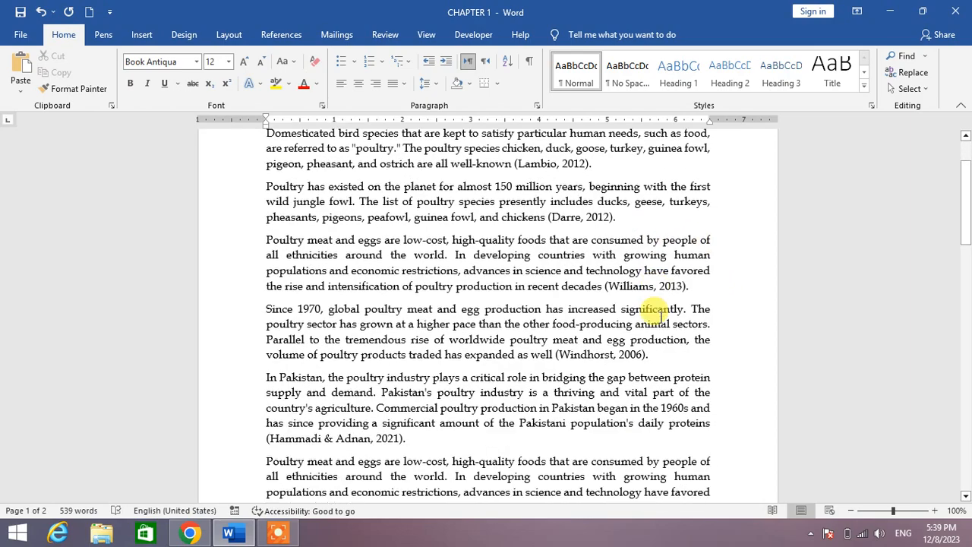
scroll("down", 3)
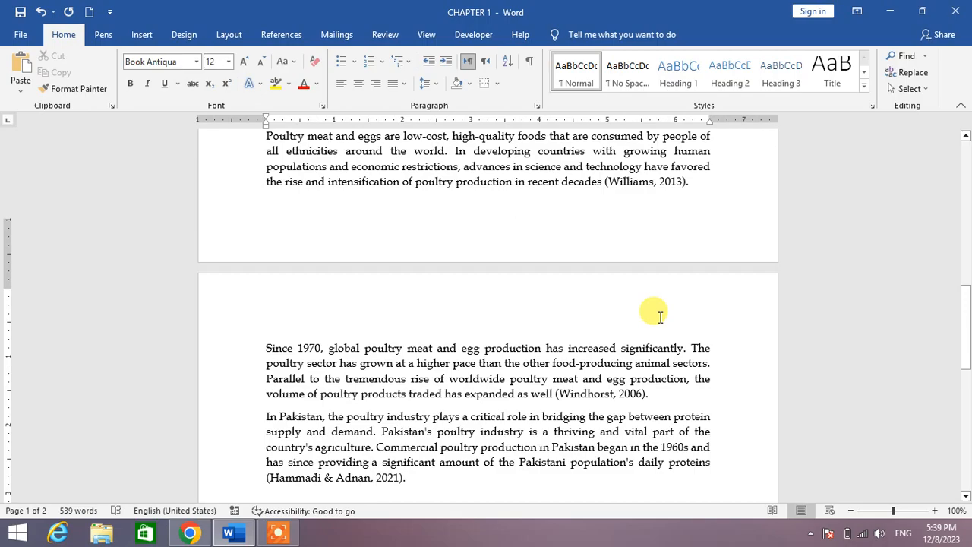
scroll("down", 3)
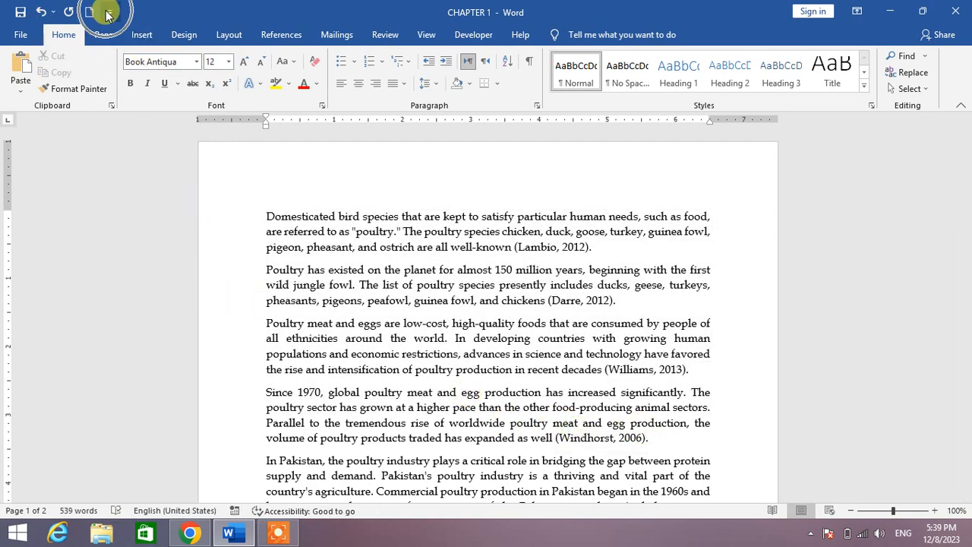
left_click(108, 12)
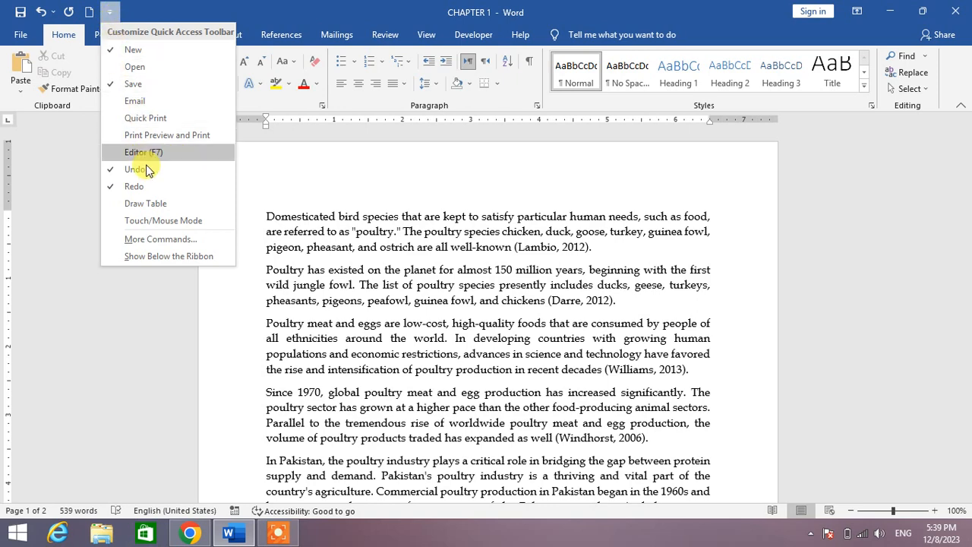
mouse_move(161, 239)
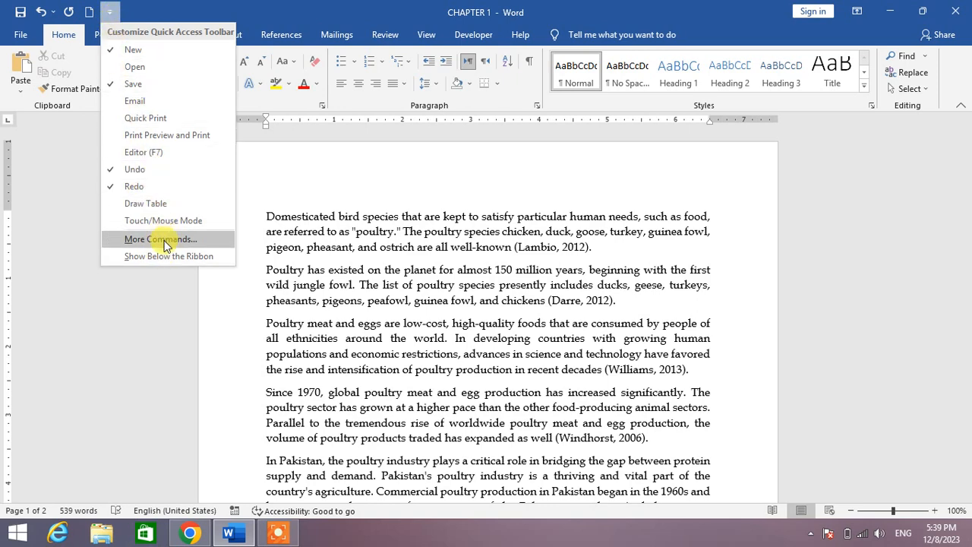
left_click(159, 239)
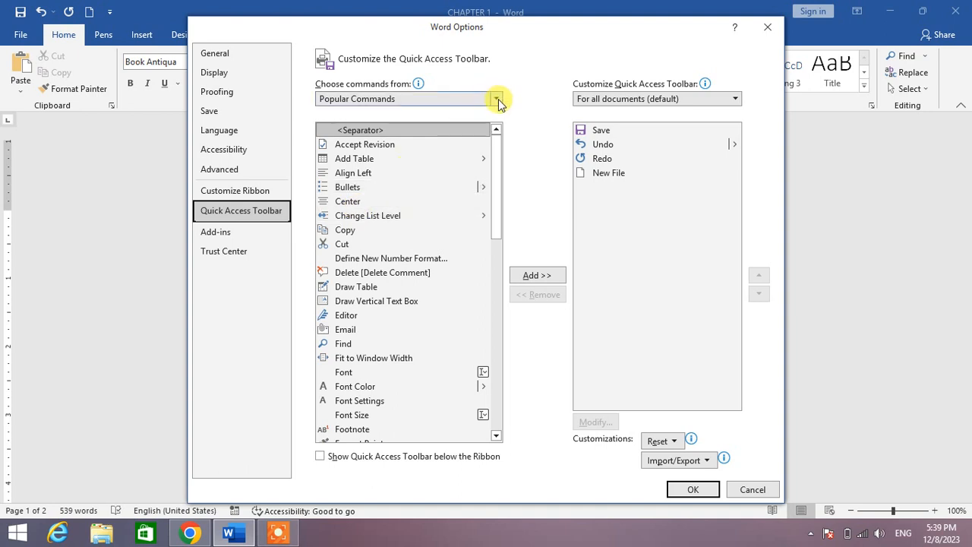
Switch the command list to All Commands and scroll toward Shrink One Page.
left_click(496, 99)
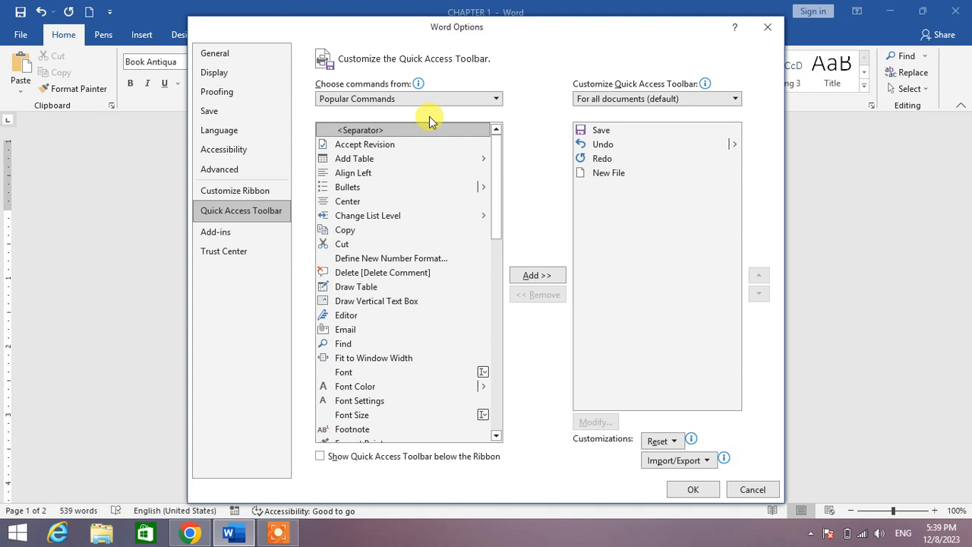
mouse_move(367, 215)
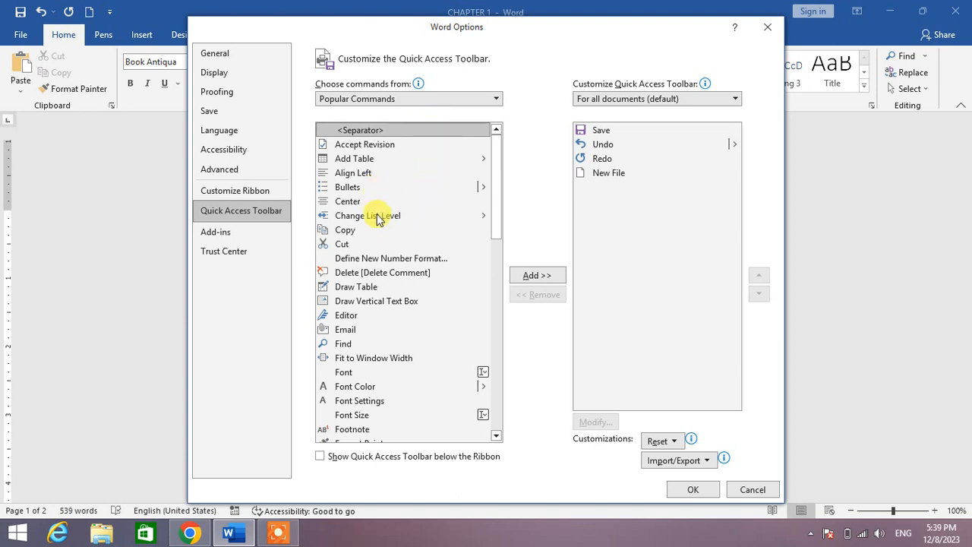
mouse_move(425, 211)
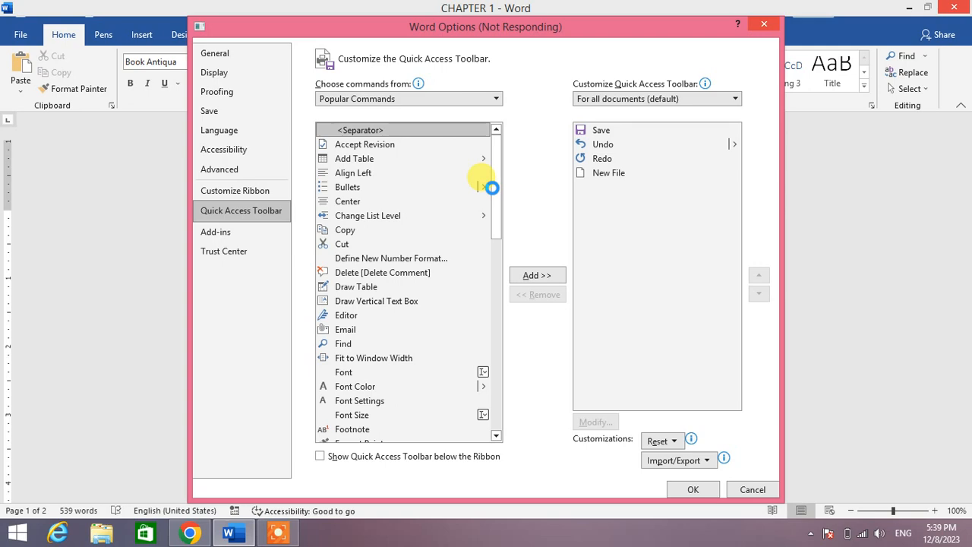
left_click(408, 98)
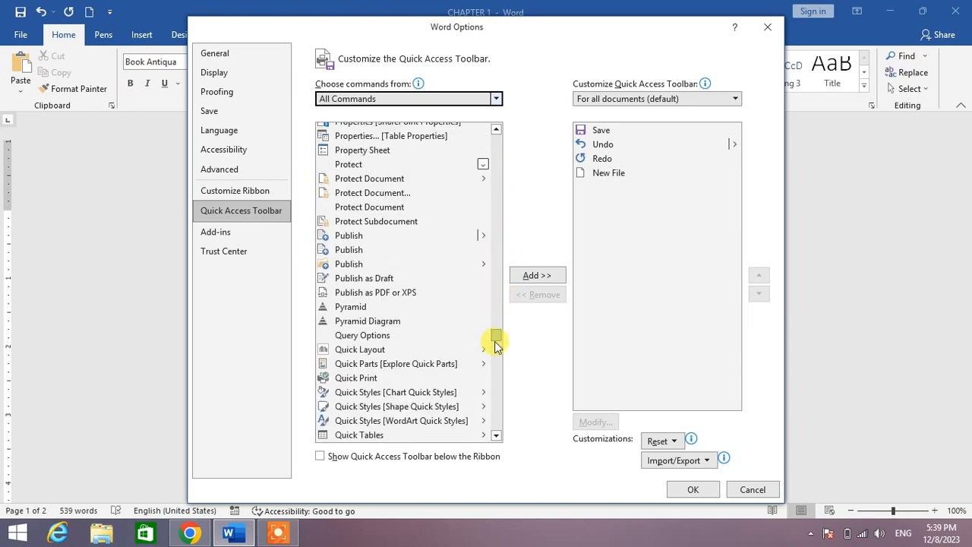
scroll("down", 3)
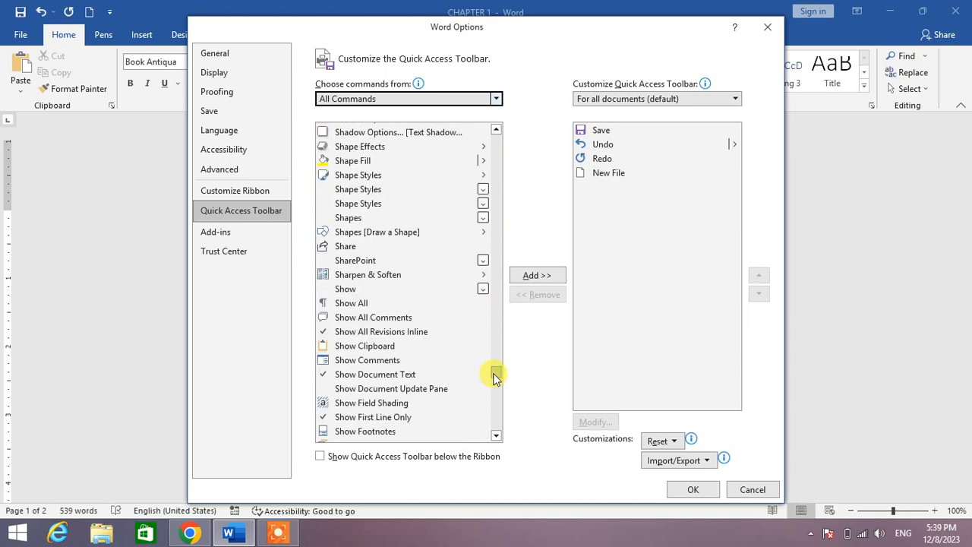
scroll("down", 3)
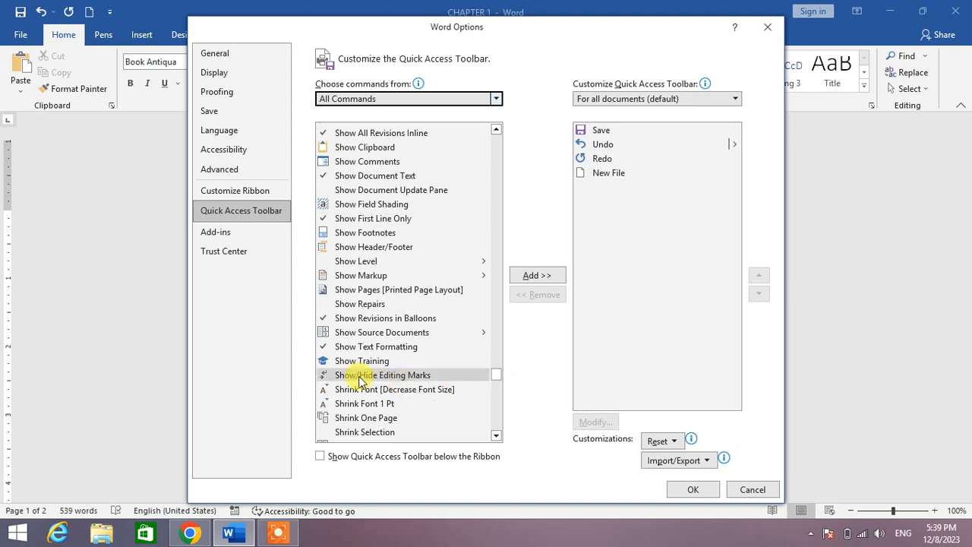
mouse_move(365, 417)
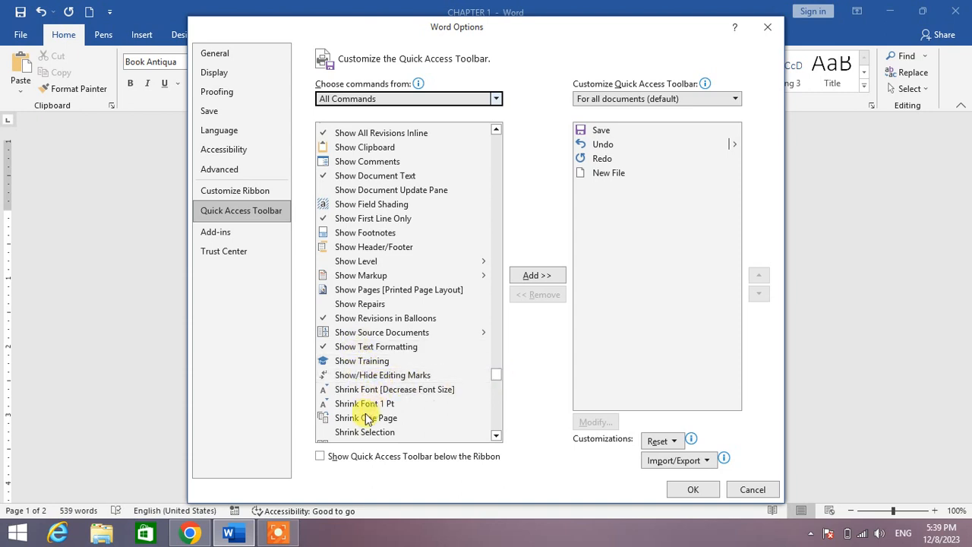
Add Shrink One Page to the Quick Access Toolbar and close the options.
left_click(365, 417)
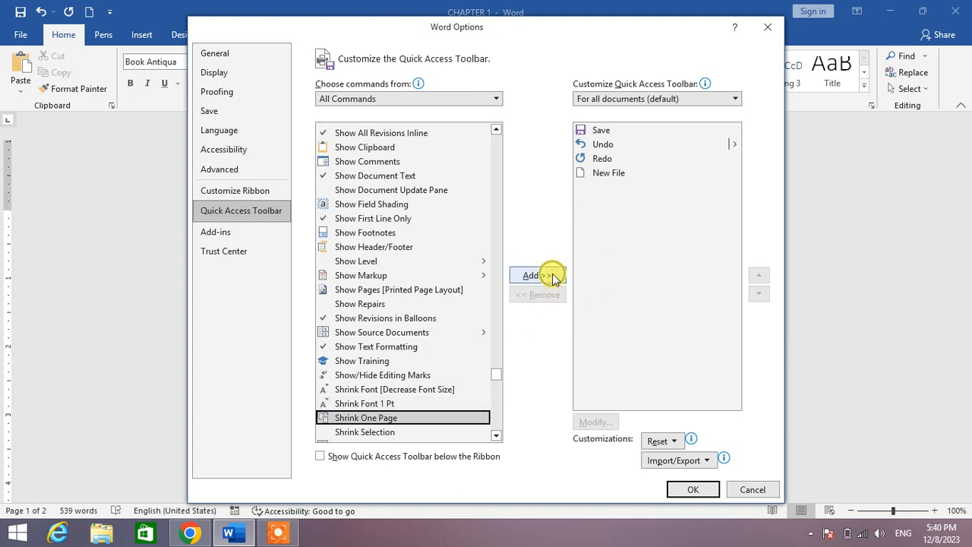
left_click(537, 274)
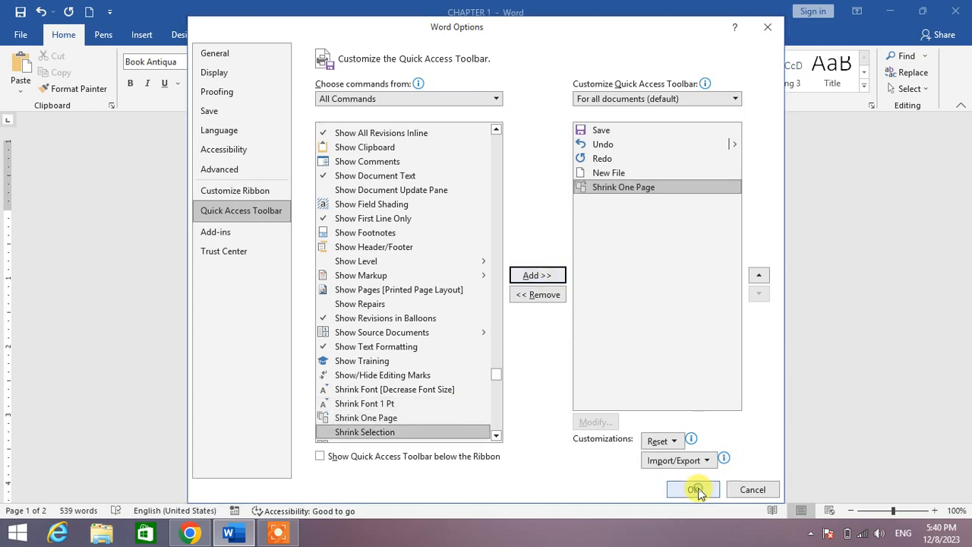
left_click(691, 489)
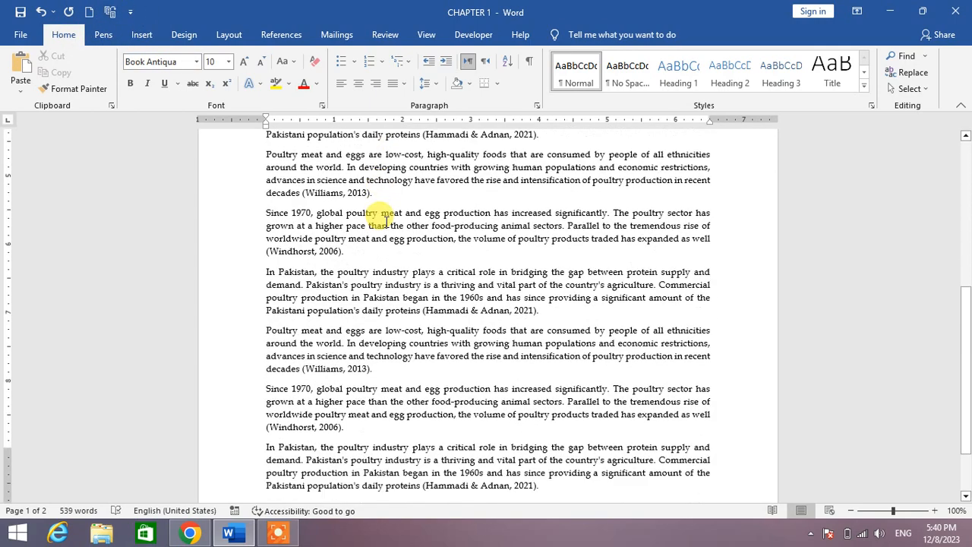
Return focus to the poultry document, now fitting on one page in 10-point text.
scroll("down", 3)
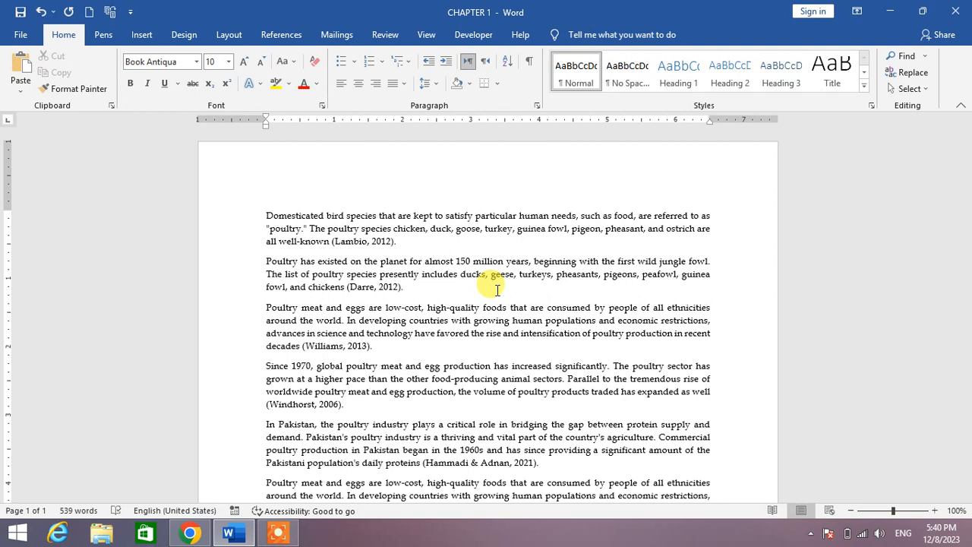
left_click(367, 391)
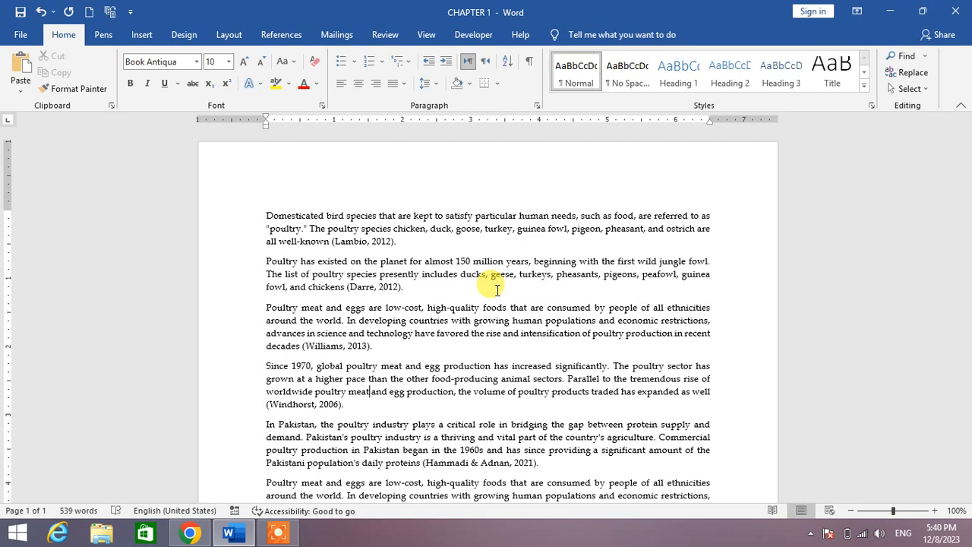